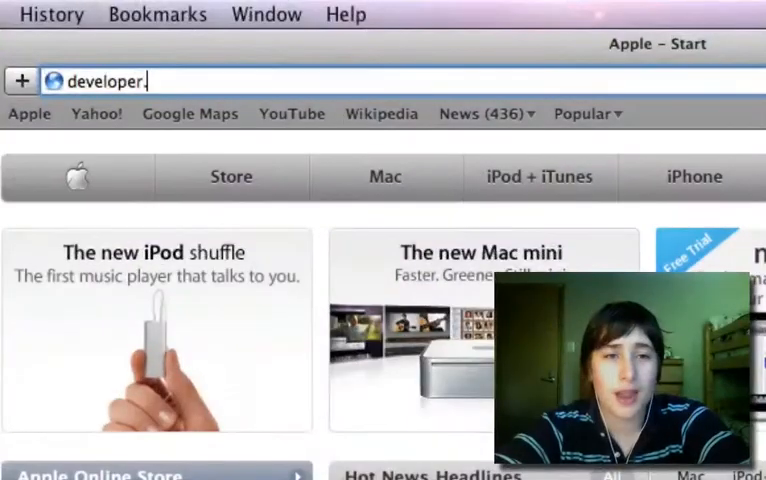
text(apple.com/)
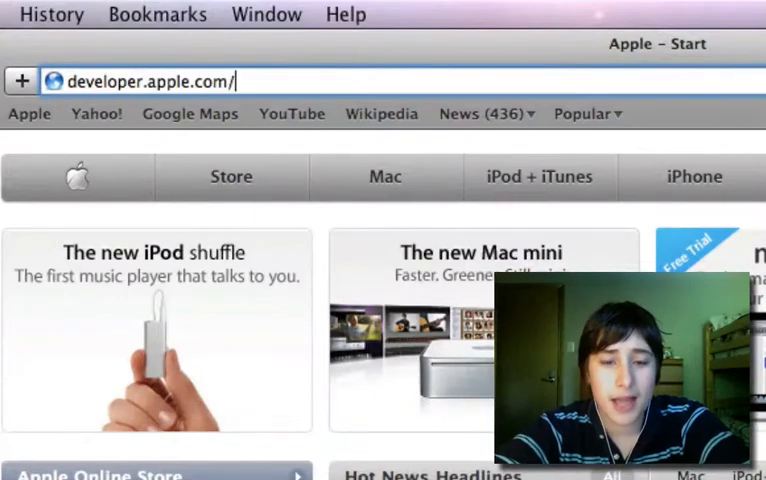
text(http://developer.apple.com/iphone/)
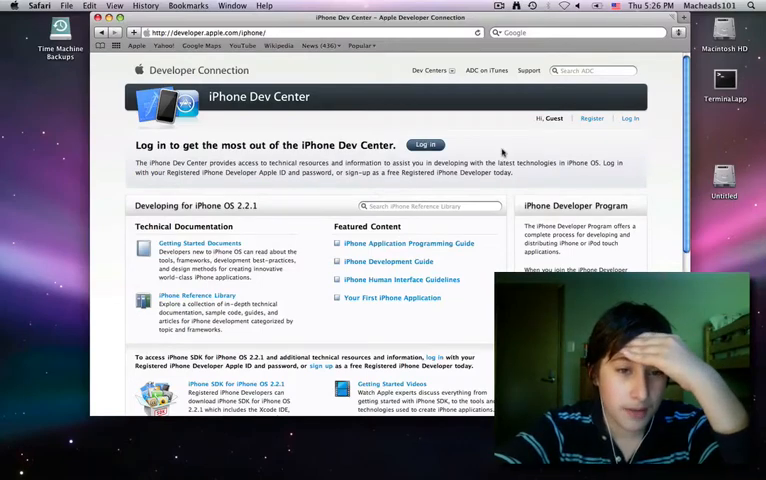
Step: Scroll down the iPhone Dev Center page
scroll(down, 3)
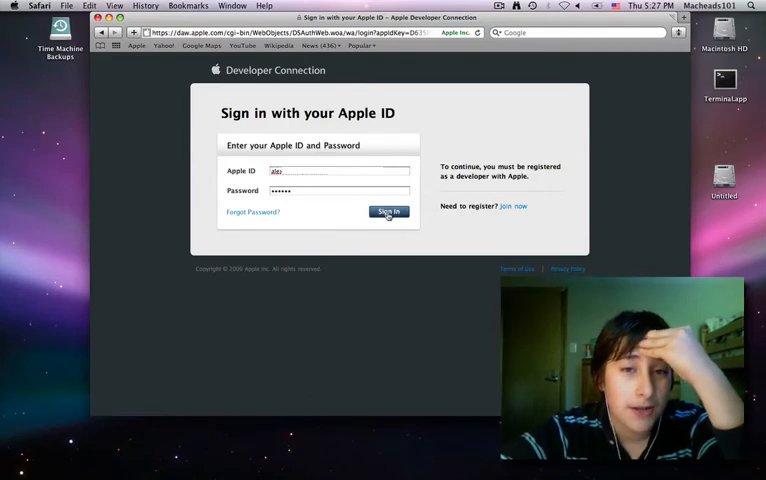
Step: Sign in with the entered Apple ID and view the iPhone SDK 2.2.1 tab
click(388, 212)
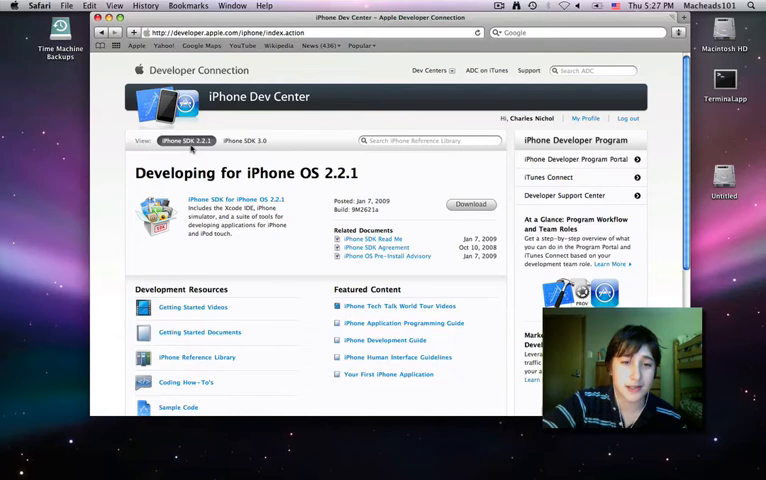
click(250, 140)
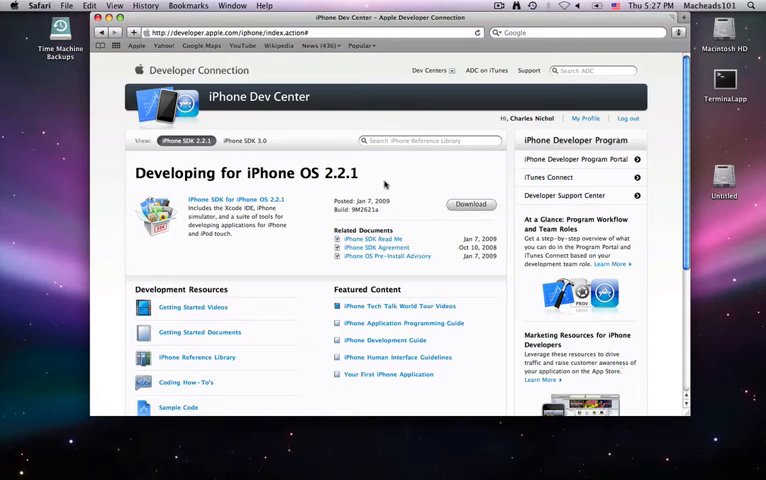
Step: Switch to the iPhone SDK 3.0 tab and download iPhone SDK 3.0 beta 5
click(249, 140)
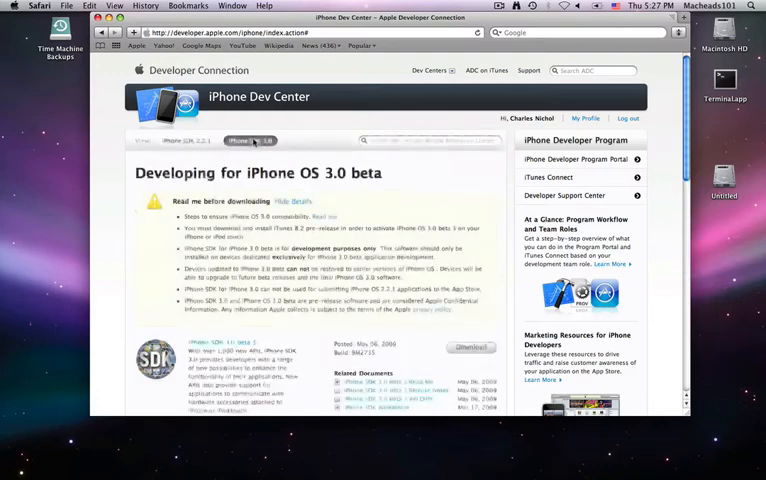
scroll(down, 3)
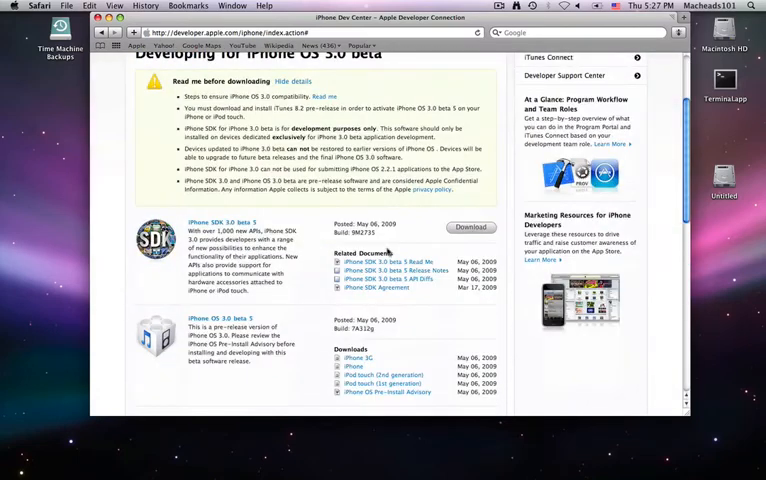
click(470, 227)
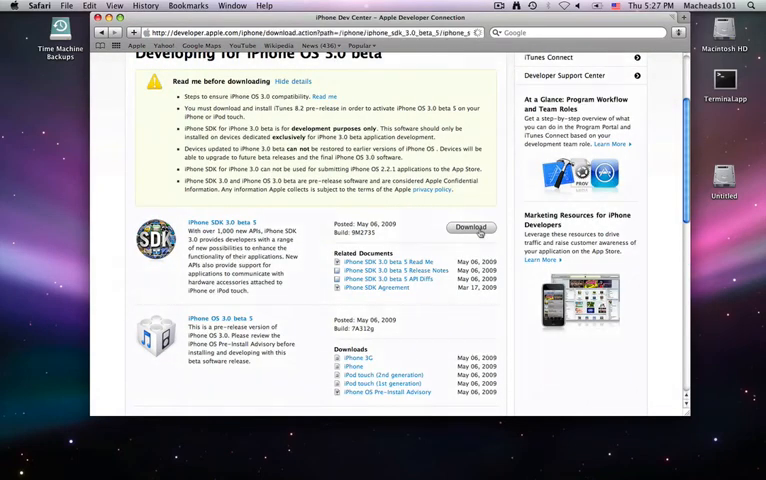
click(470, 227)
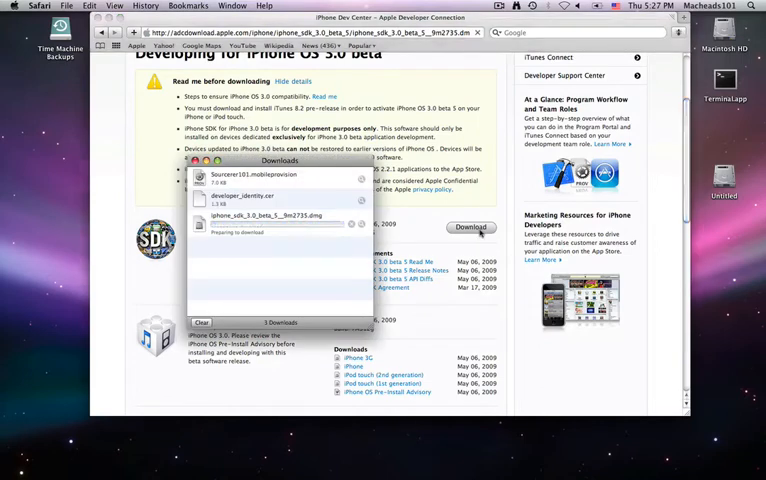
click(470, 227)
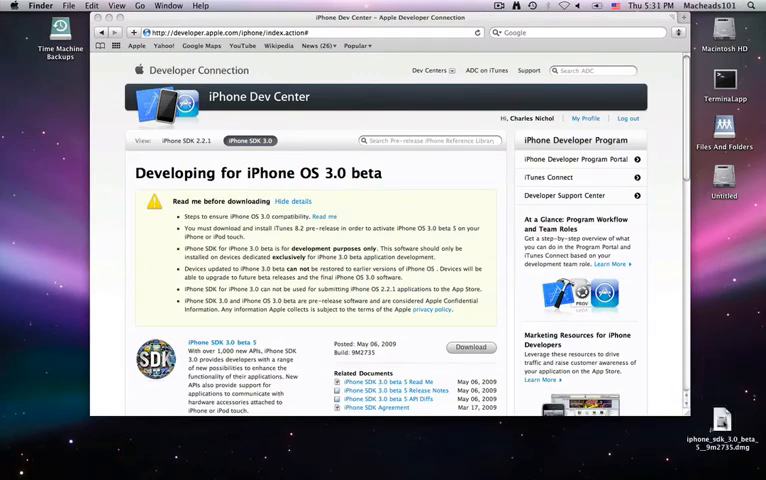
Step: Open the downloaded SDK disk image from its context menu and scroll through its Packages folder
click(719, 408)
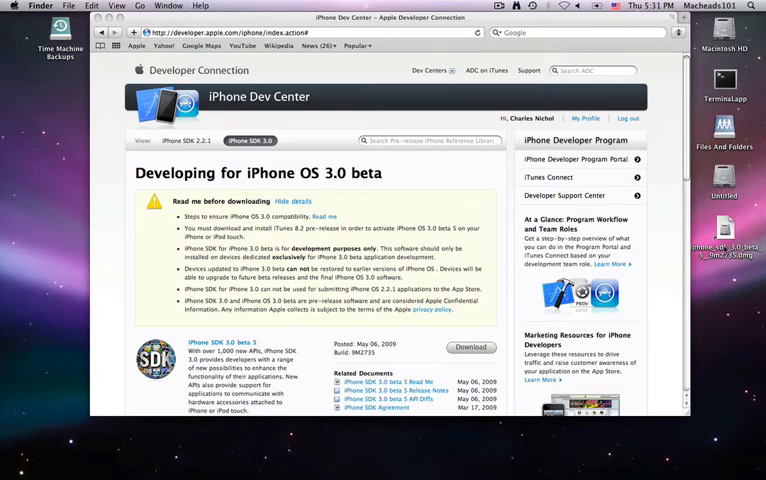
right_click(725, 228)
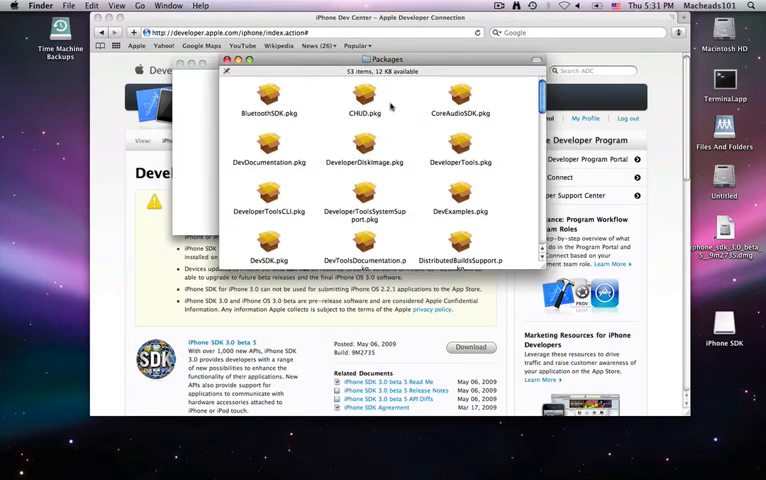
scroll(down, 3)
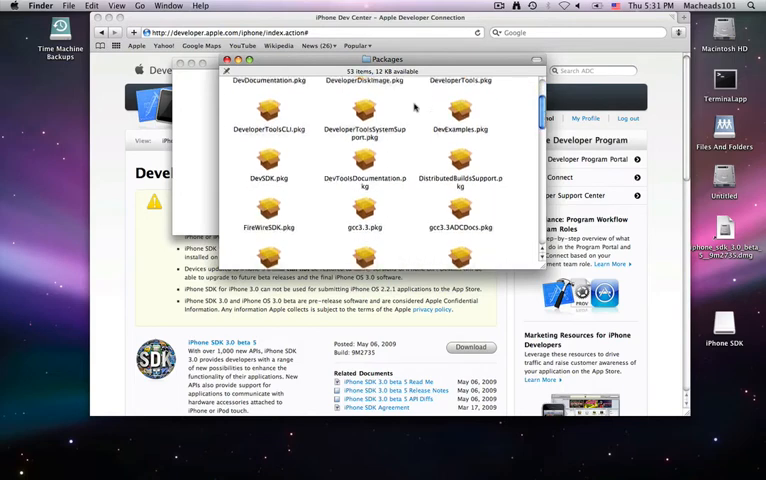
scroll(down, 3)
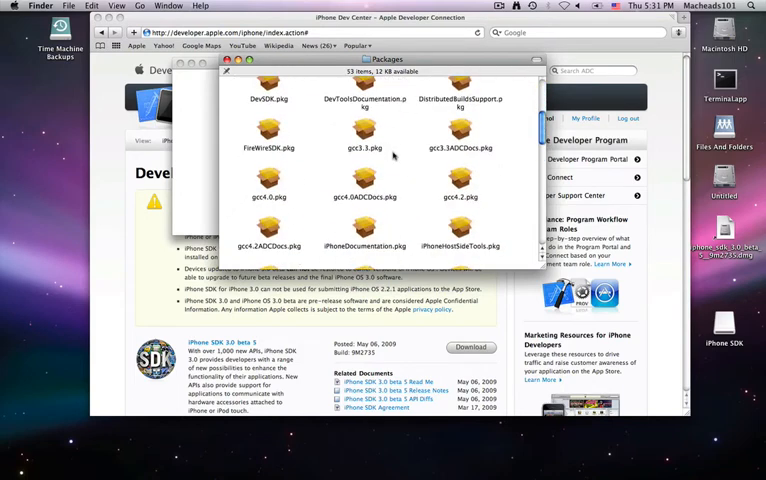
scroll(down, 3)
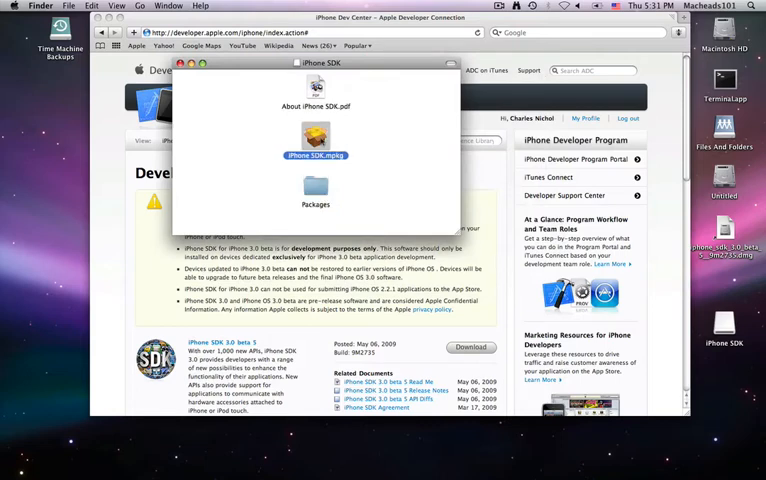
Step: Run iPhone SDK.mpkg, accept the Xcode and SDK licences, and tick WebObjects in Customize
double_click(315, 140)
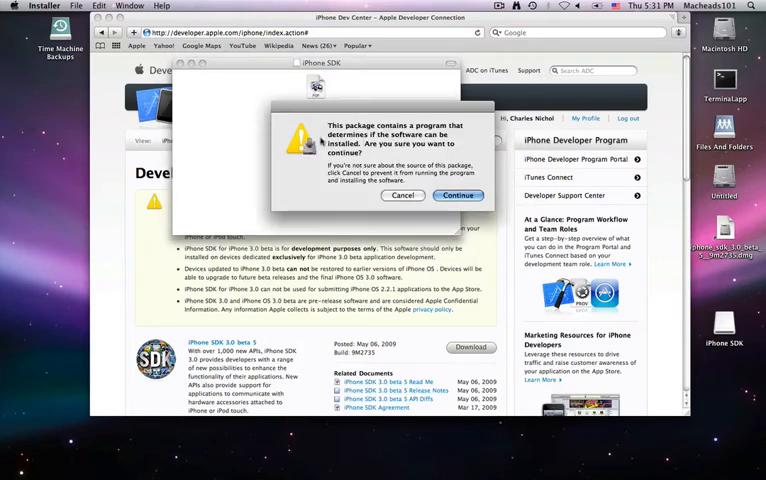
click(457, 195)
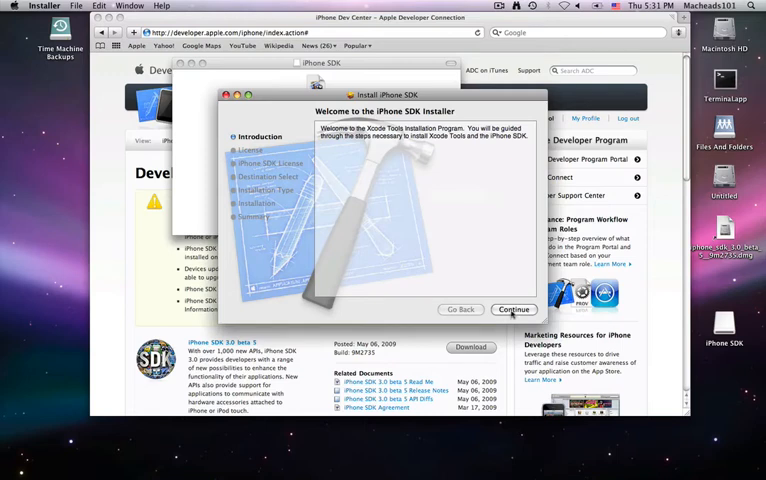
click(513, 309)
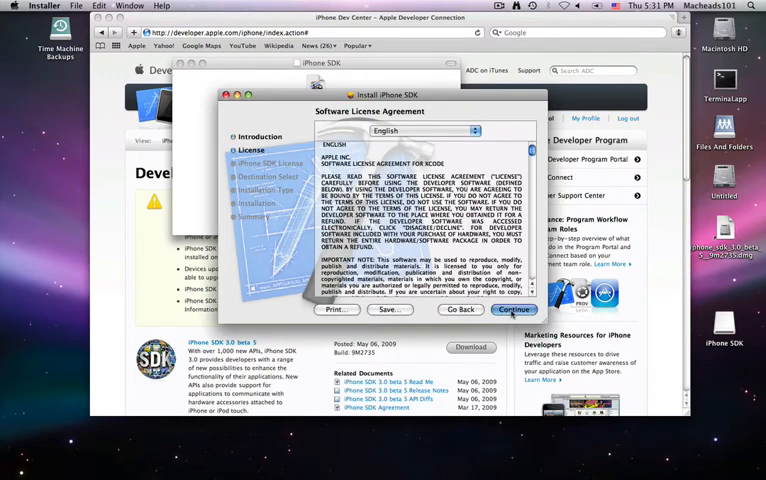
click(514, 309)
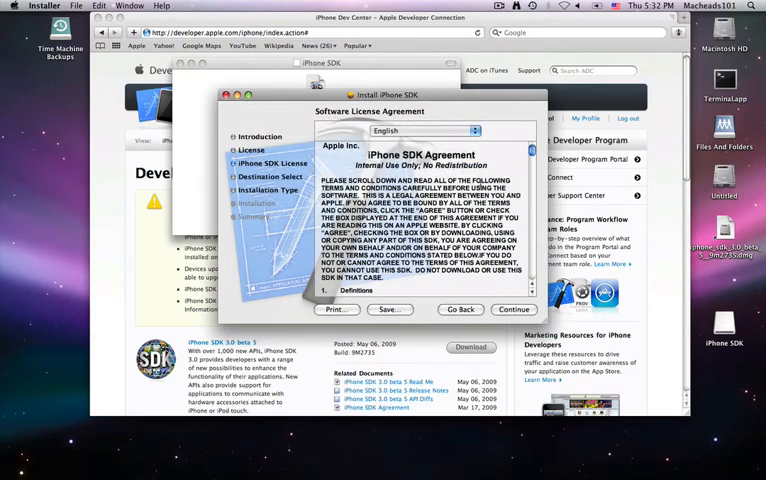
click(513, 309)
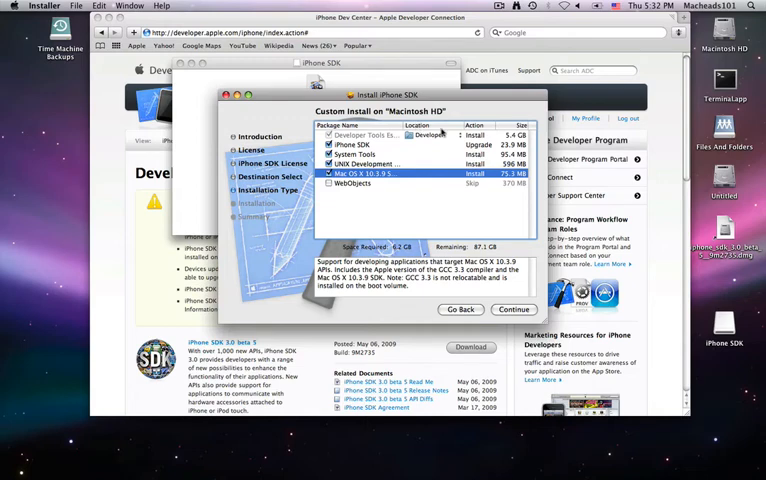
click(328, 183)
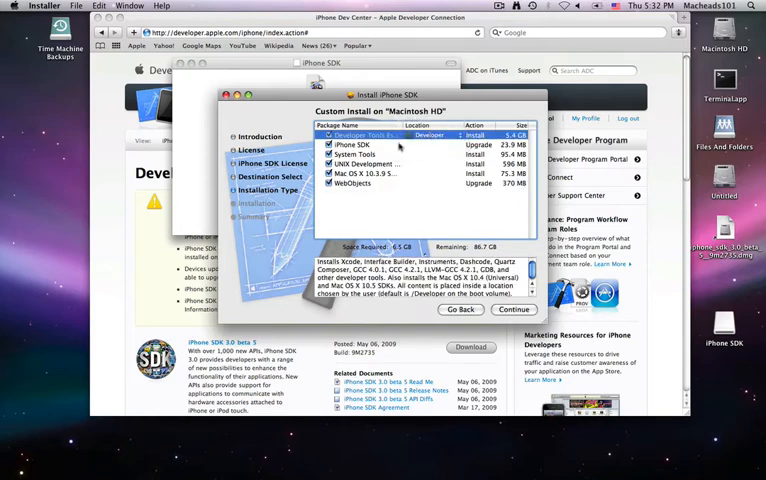
click(432, 135)
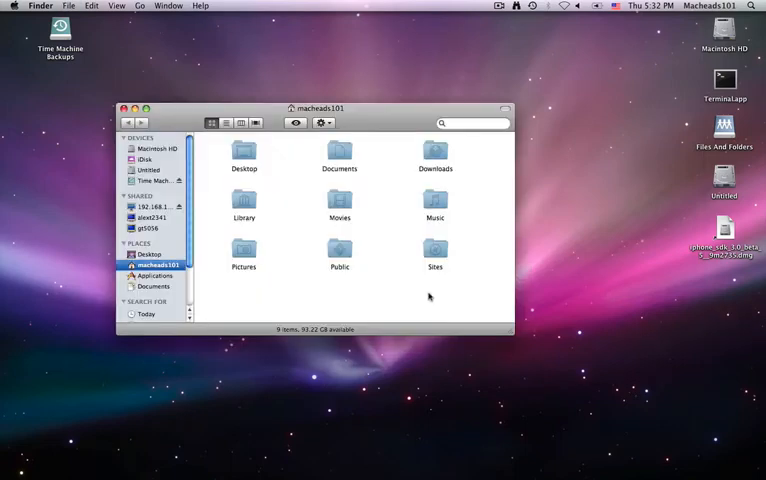
Step: Browse Macintosh HD > Developer > Applications in Finder
click(160, 148)
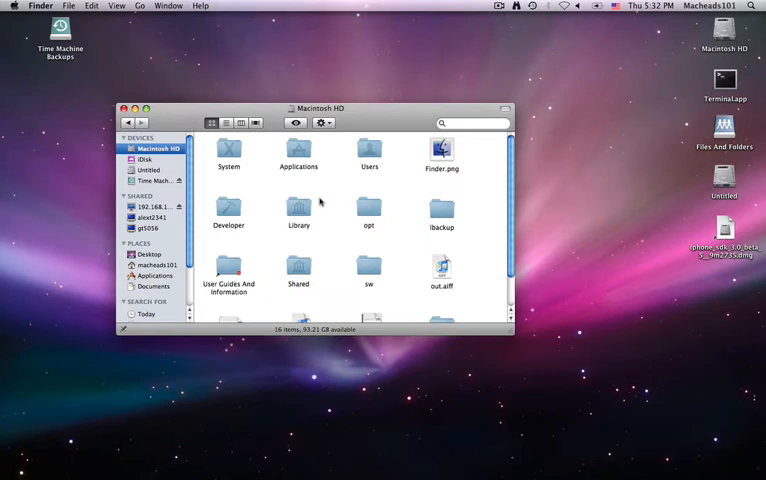
click(228, 205)
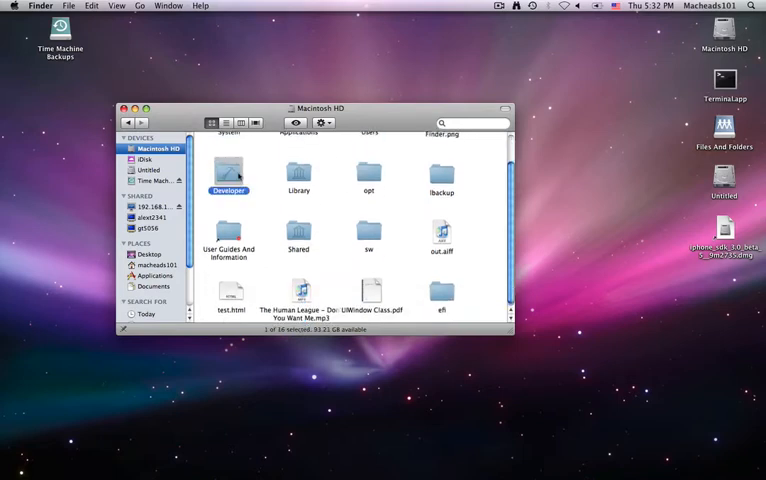
double_click(228, 172)
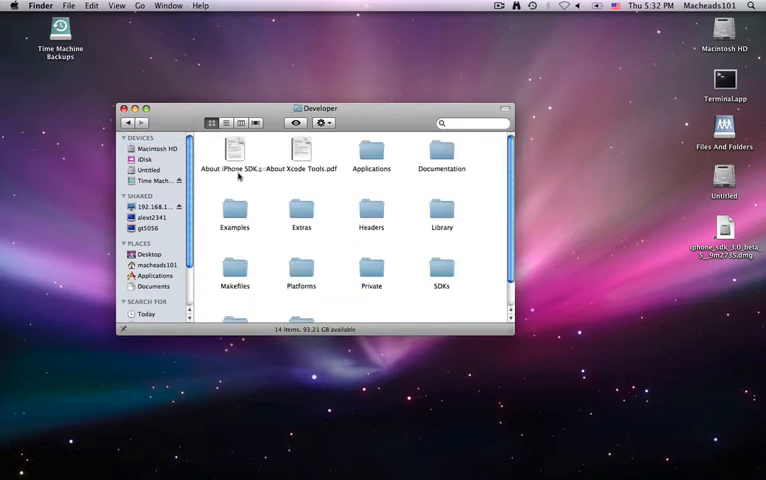
double_click(371, 150)
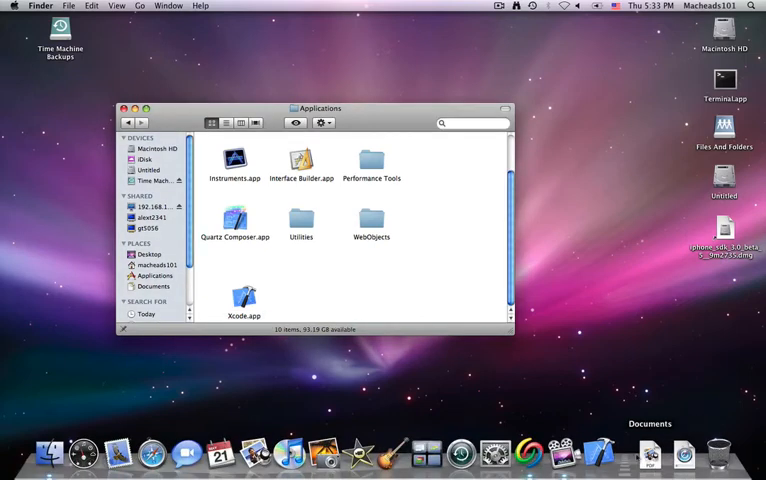
double_click(243, 298)
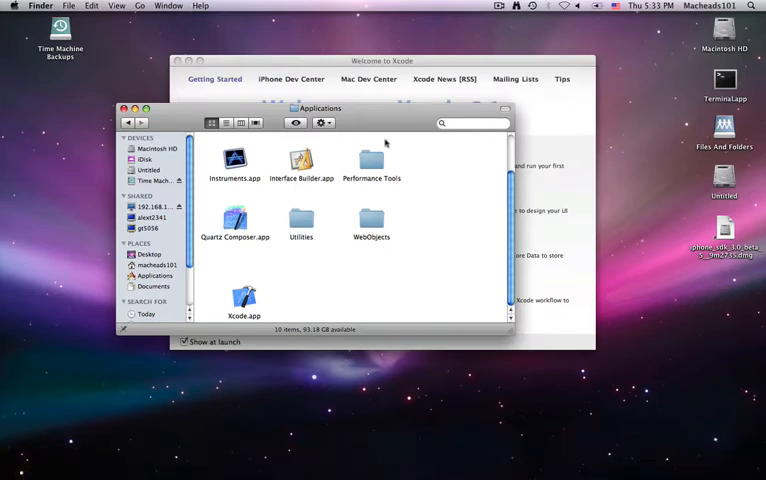
click(382, 61)
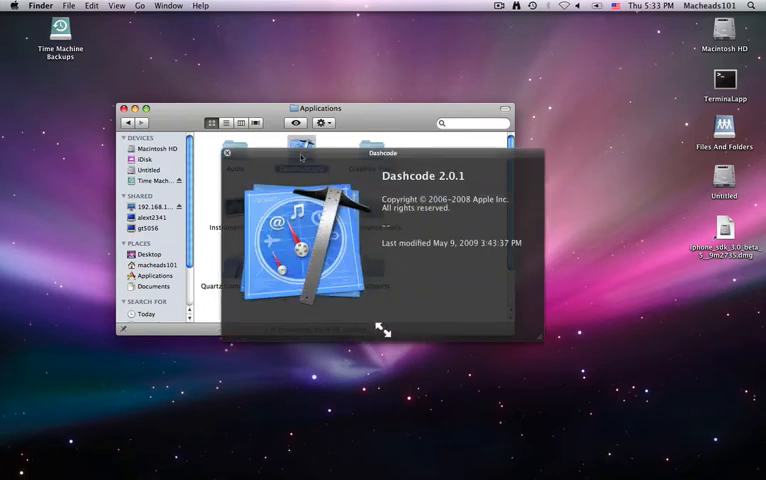
click(227, 152)
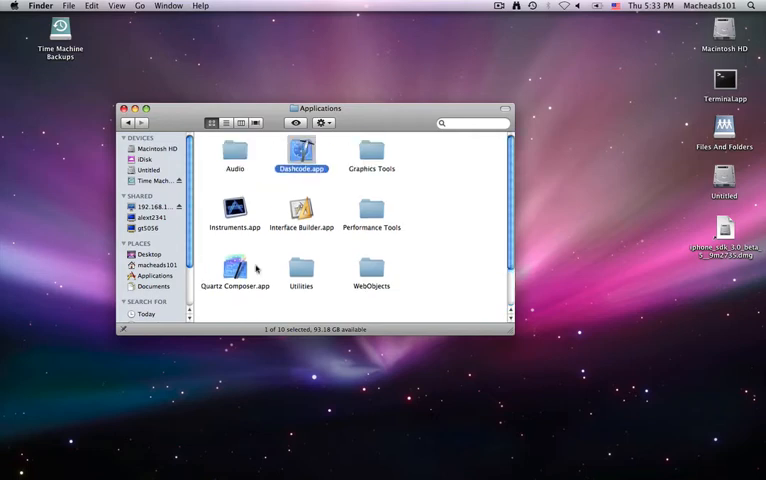
scroll(down, 3)
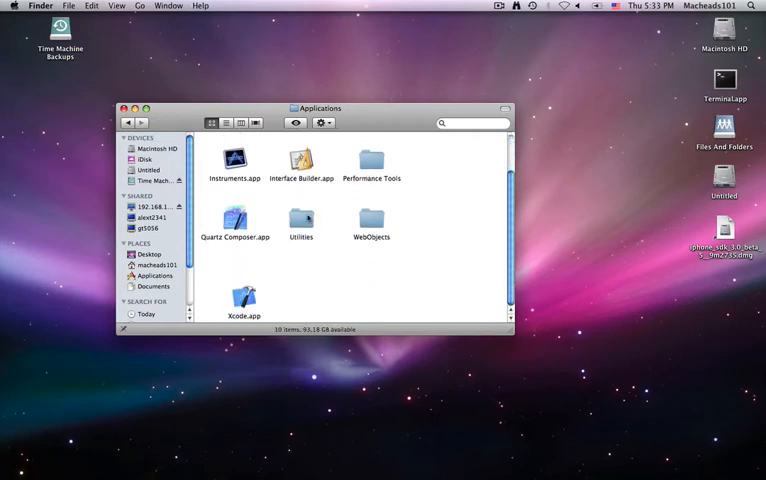
double_click(301, 218)
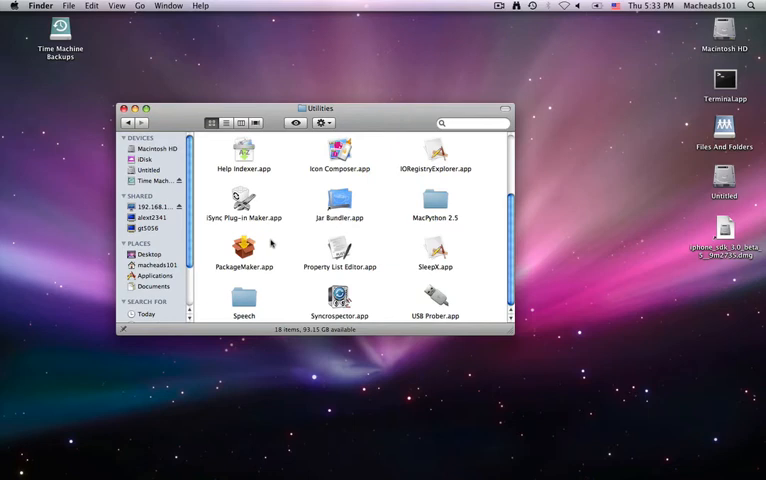
click(240, 250)
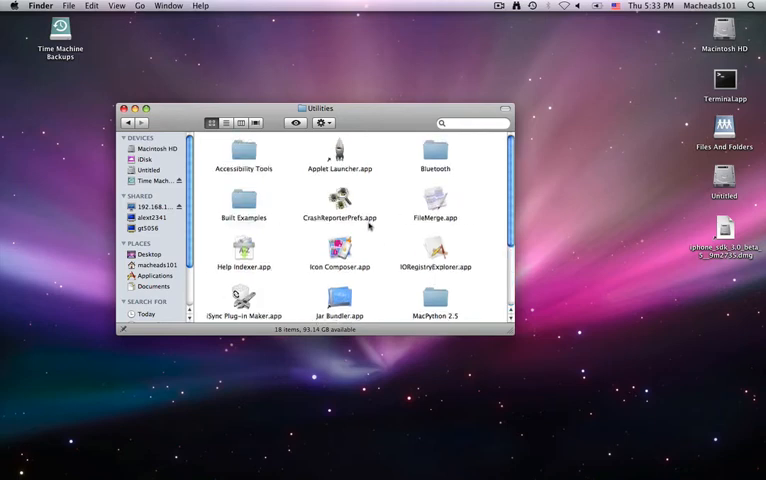
mouse_move(380, 231)
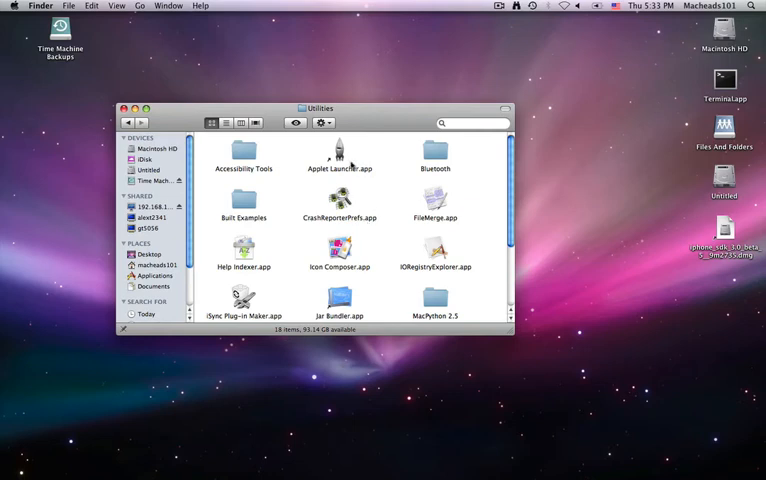
mouse_move(237, 166)
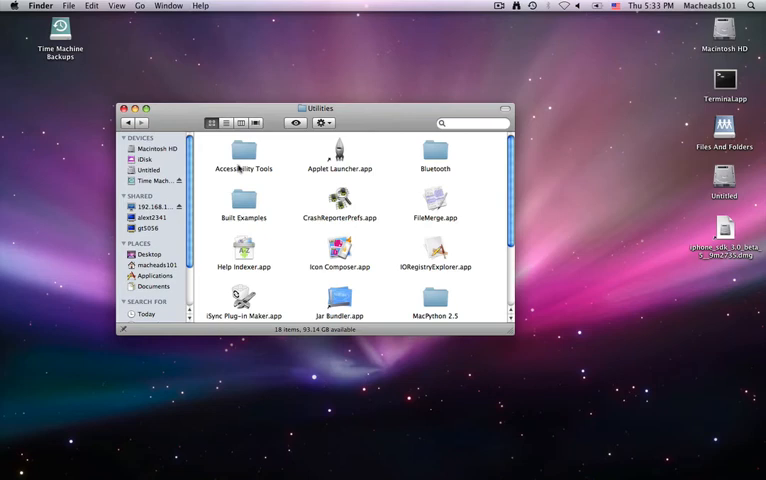
click(127, 122)
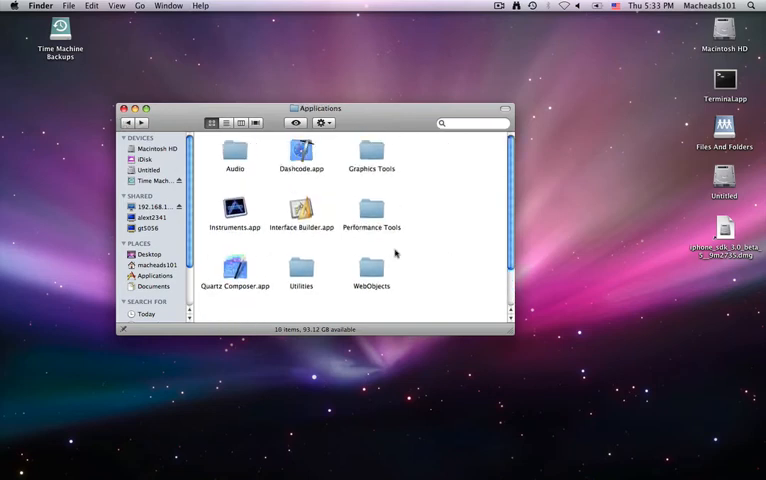
double_click(371, 210)
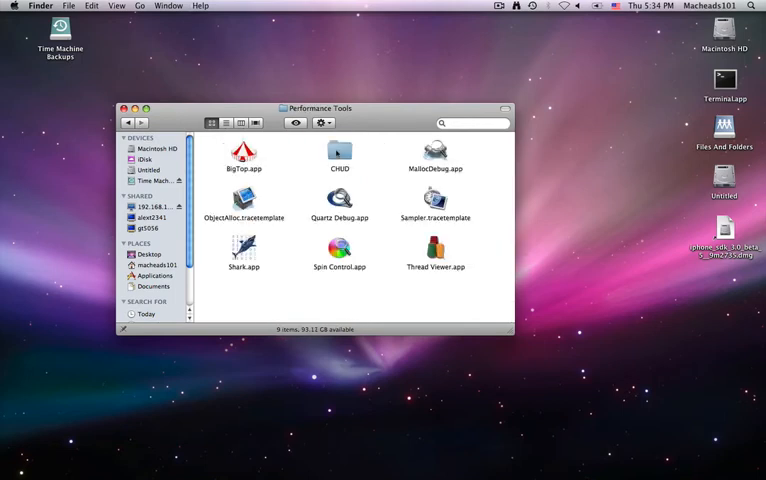
click(339, 248)
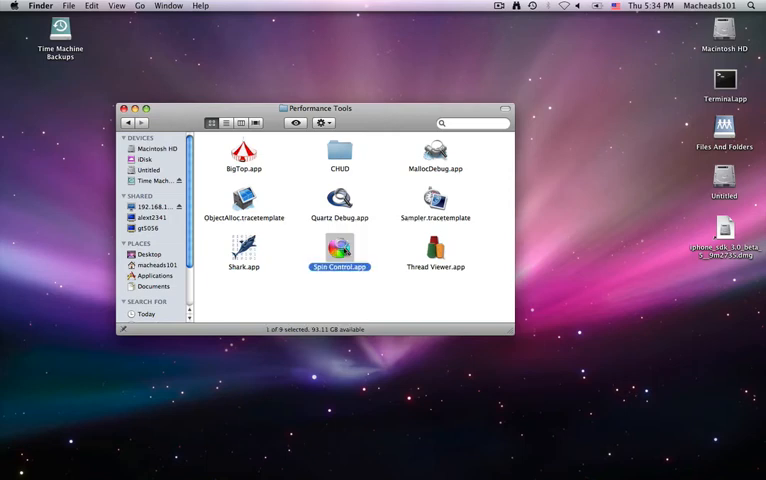
click(297, 283)
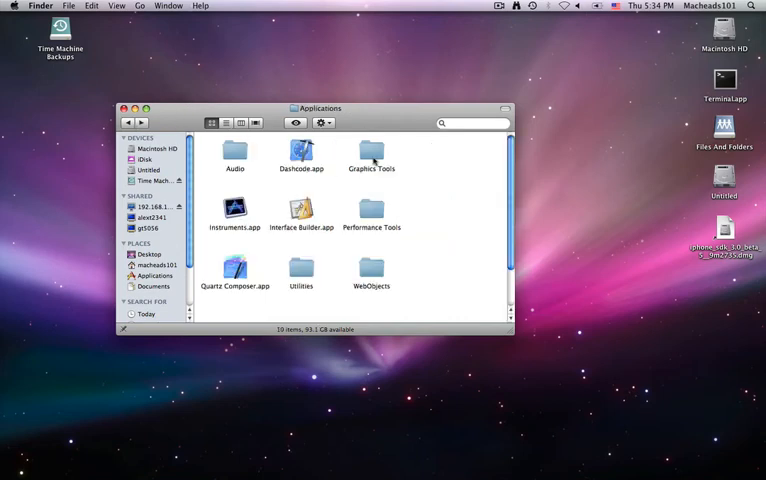
scroll(down, 3)
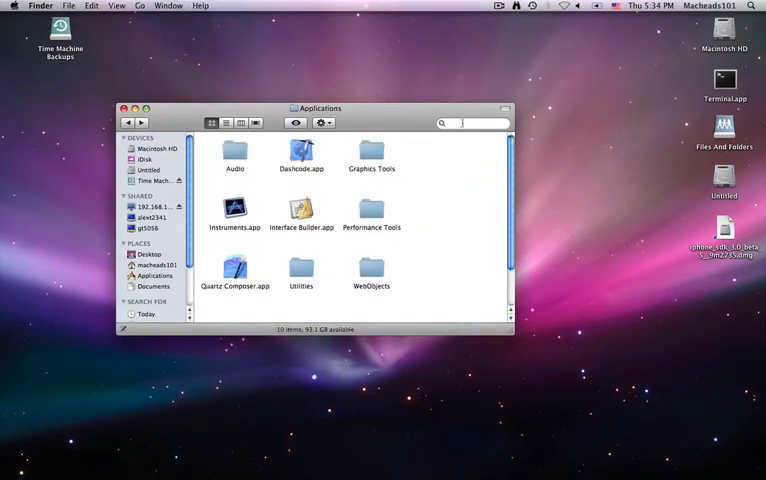
Step: Search for 'iphone', open iPhoneSimulator.platform > Developer > Applications, and launch iPhone Simulator.app
text(iphone)
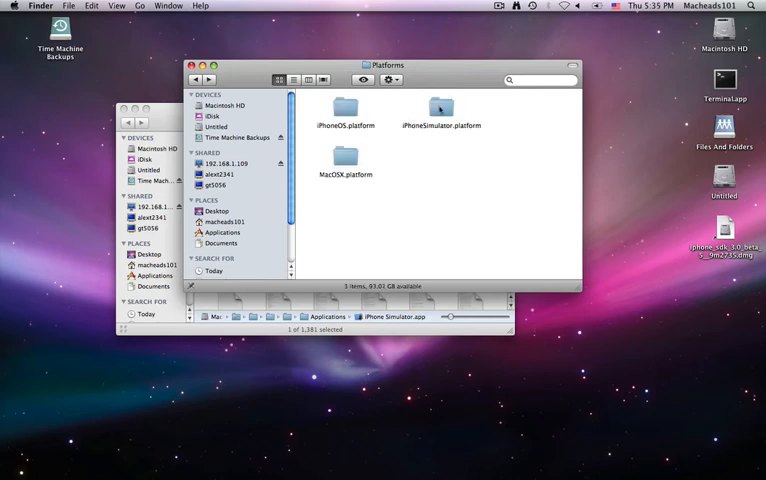
double_click(442, 112)
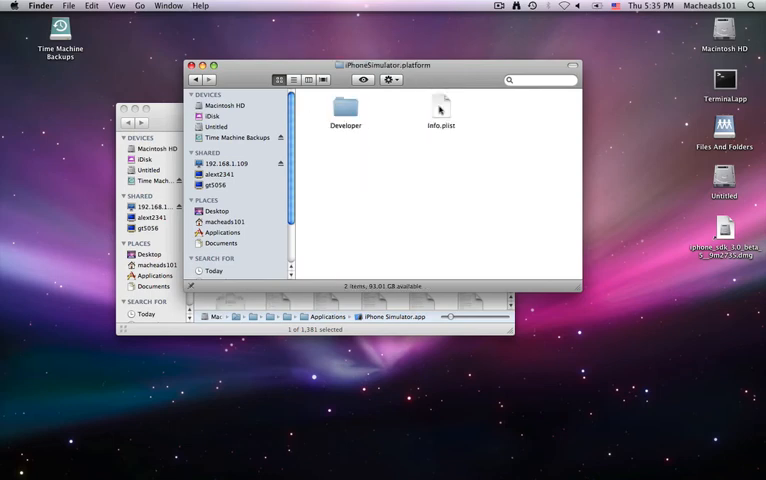
double_click(344, 113)
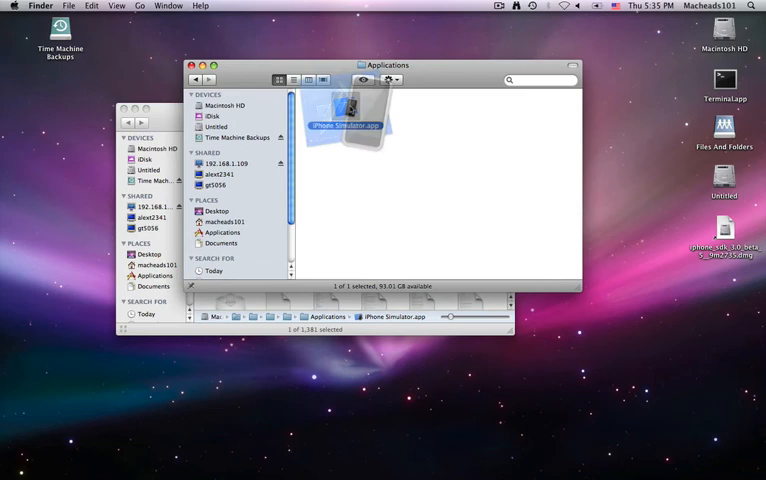
double_click(347, 107)
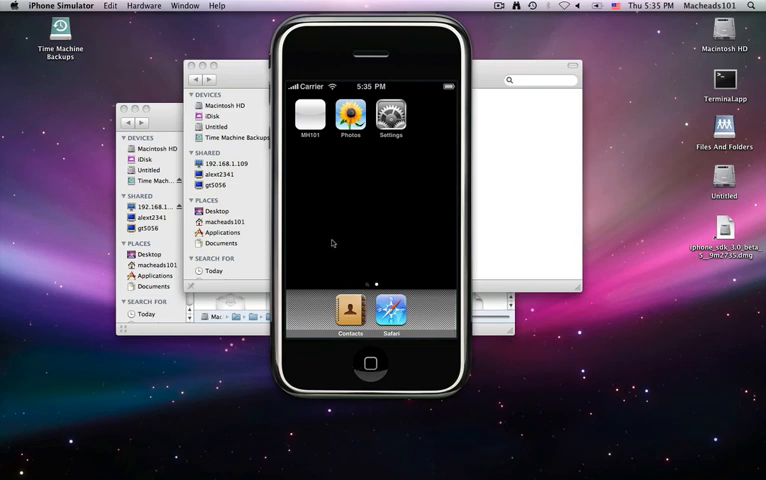
Step: Review the Hardware menu, quit iPhone Simulator, and close the Finder search window
click(143, 5)
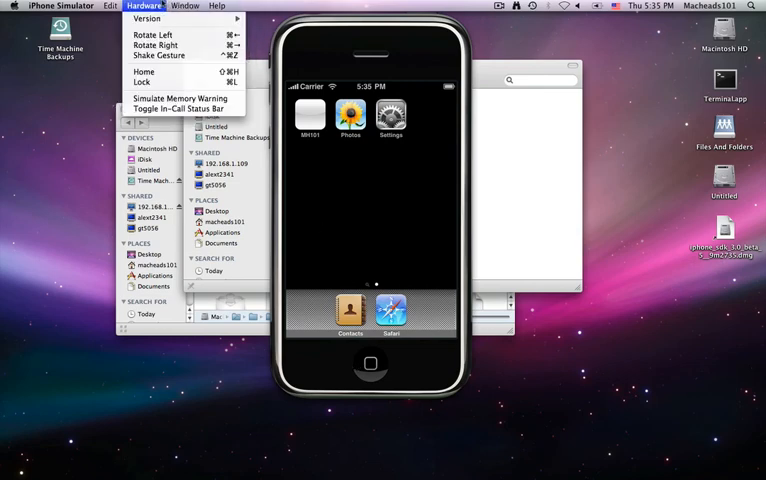
click(155, 18)
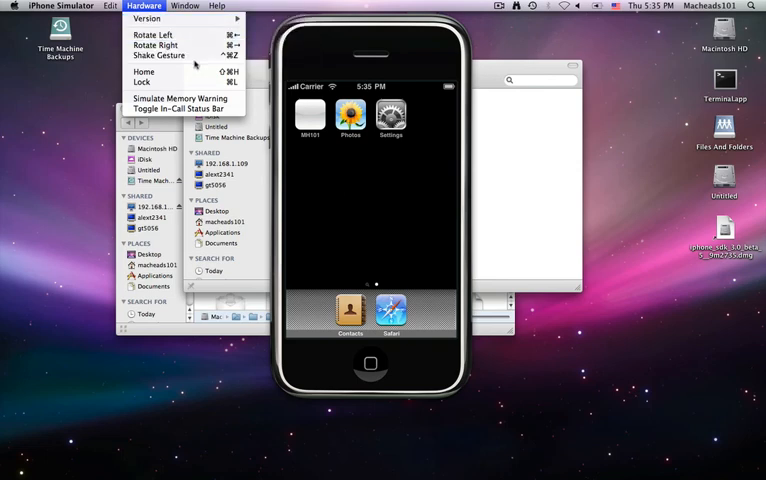
click(402, 196)
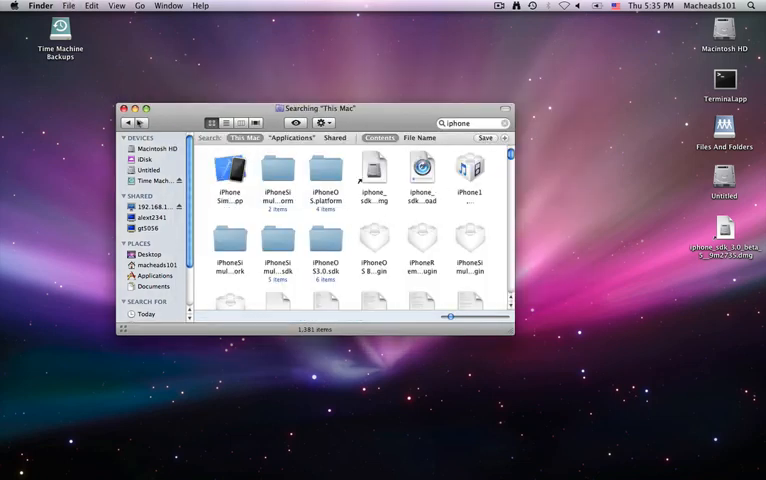
click(126, 108)
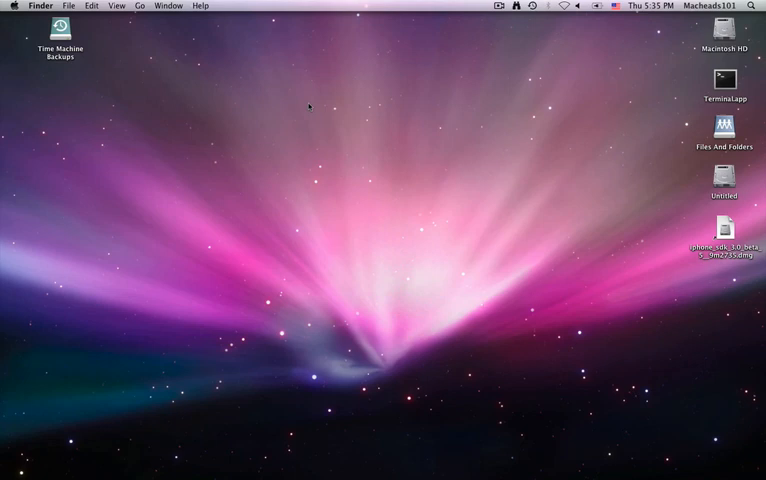